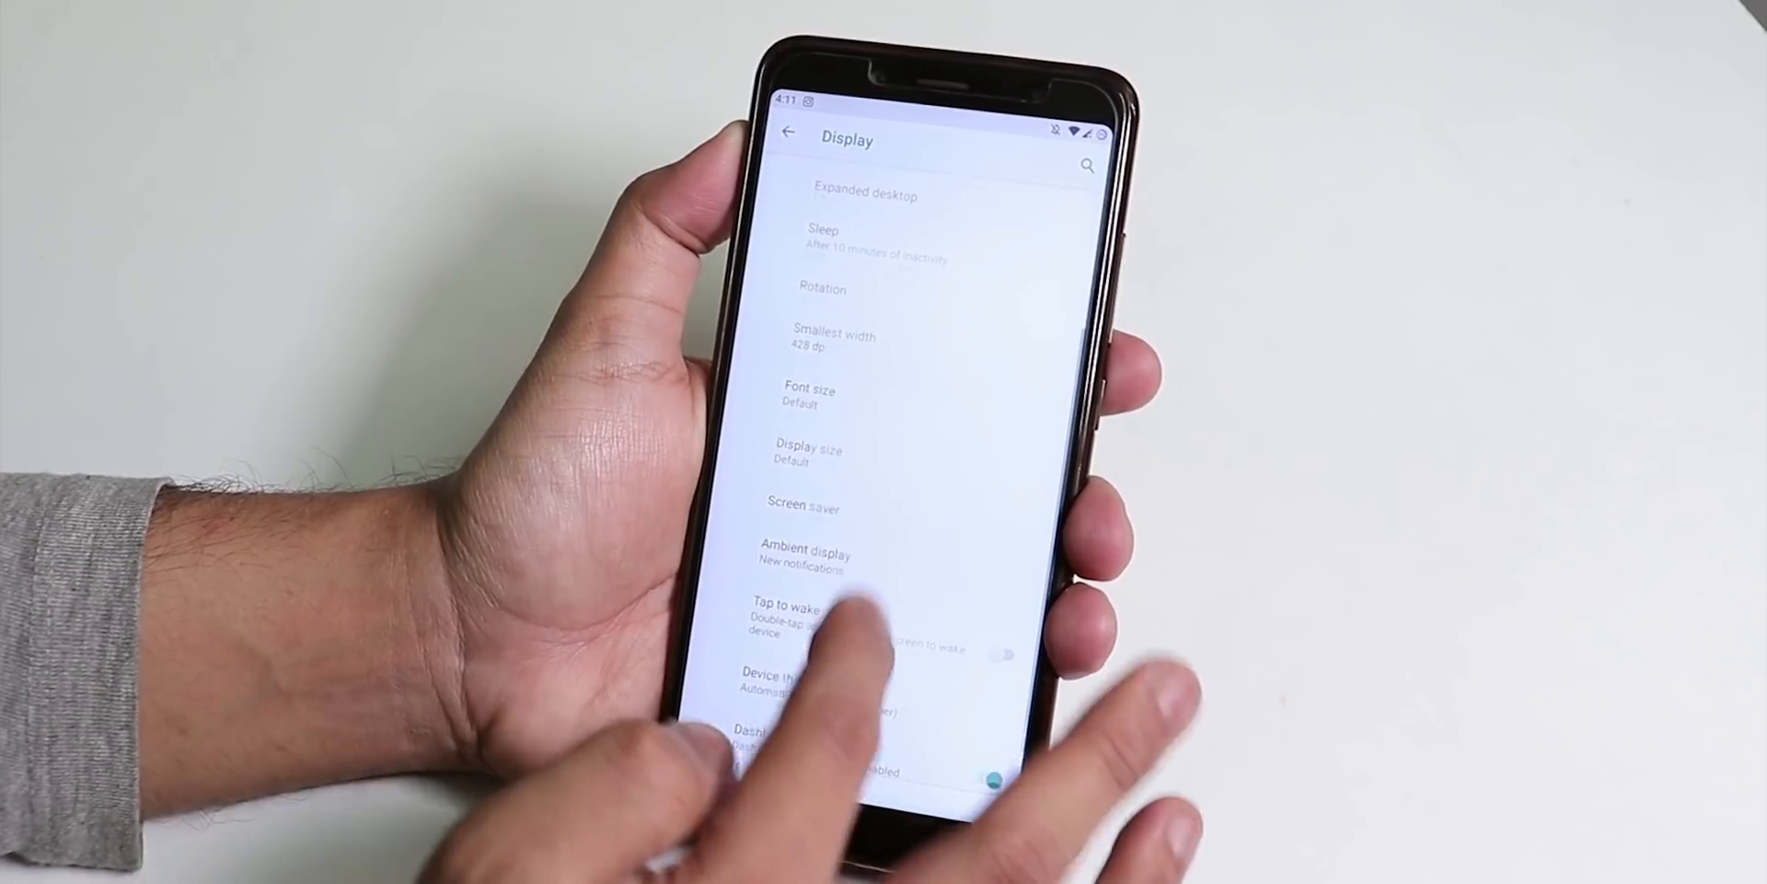
Step: Leave Night Light and the Display options and browse back toward the main Settings list
{"action": "scroll", "scroll_direction": "up", "scroll_amount": 3}
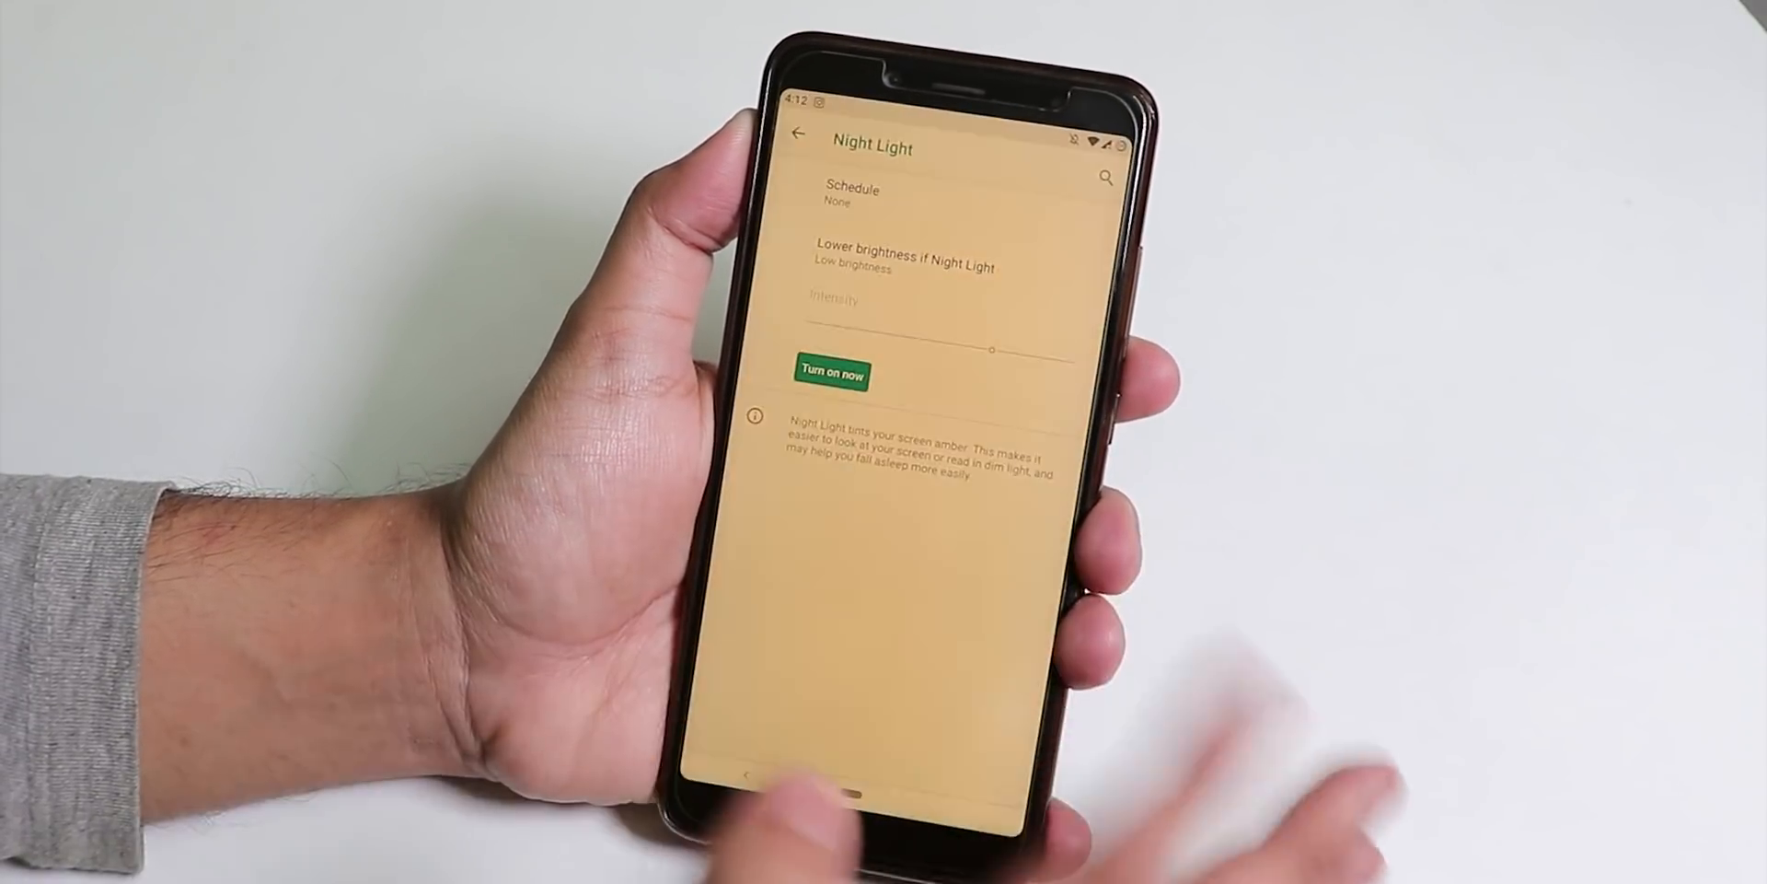
{"action": "left_click", "coordinate": [797, 132]}
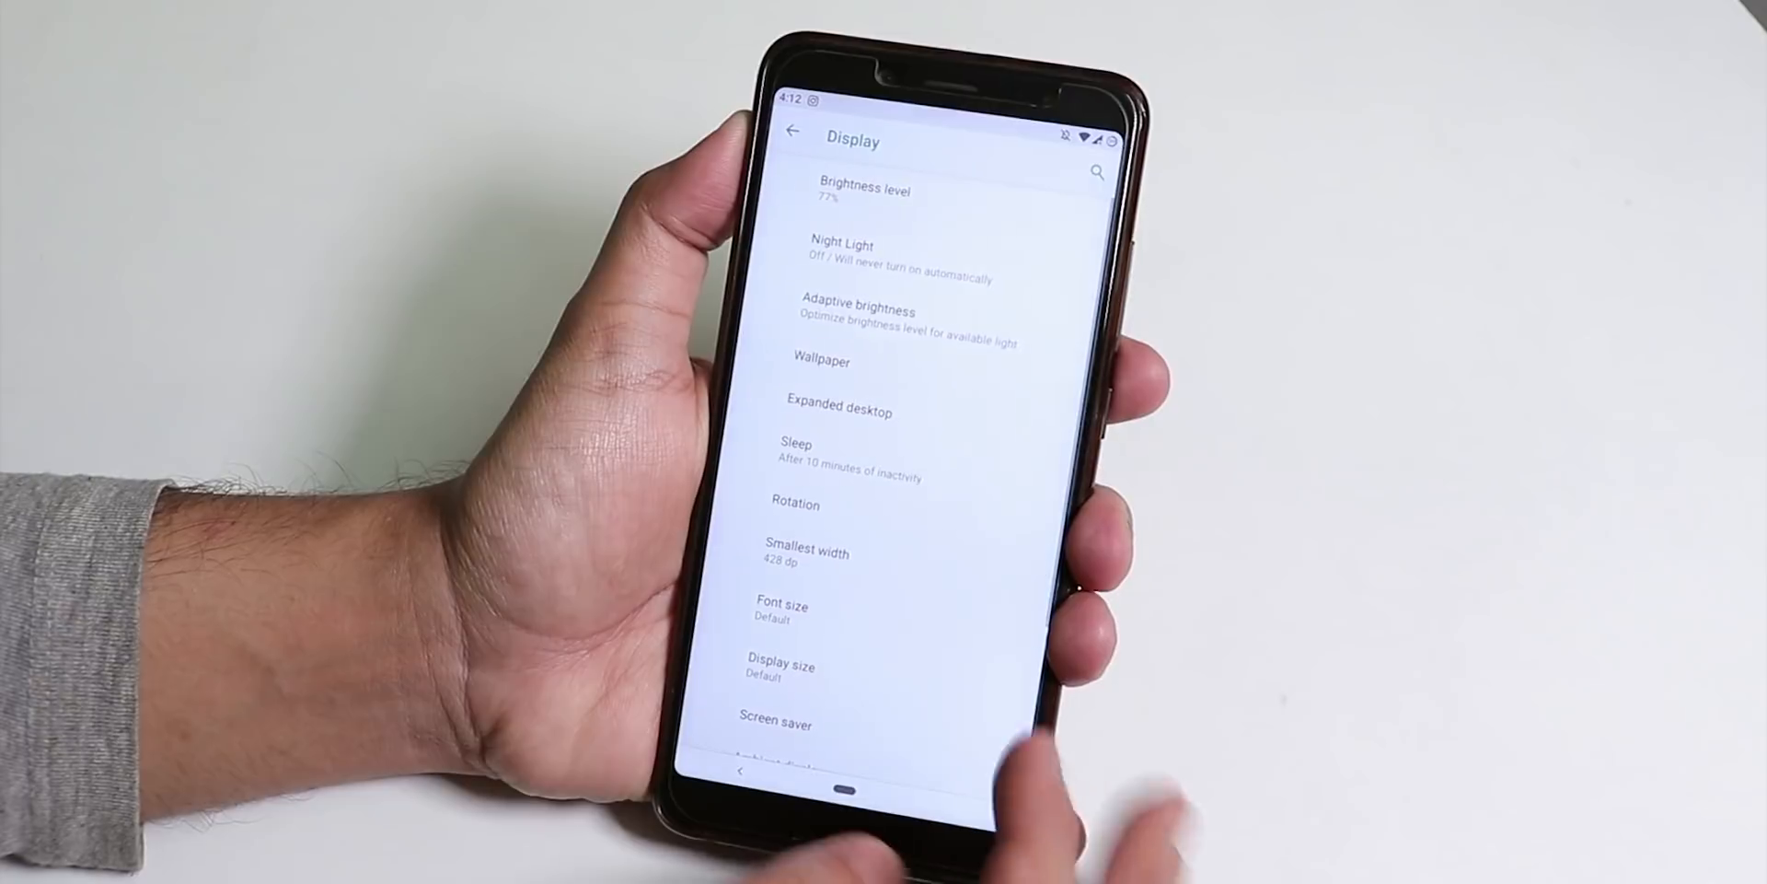
{"action": "scroll", "scroll_direction": "down", "scroll_amount": 3}
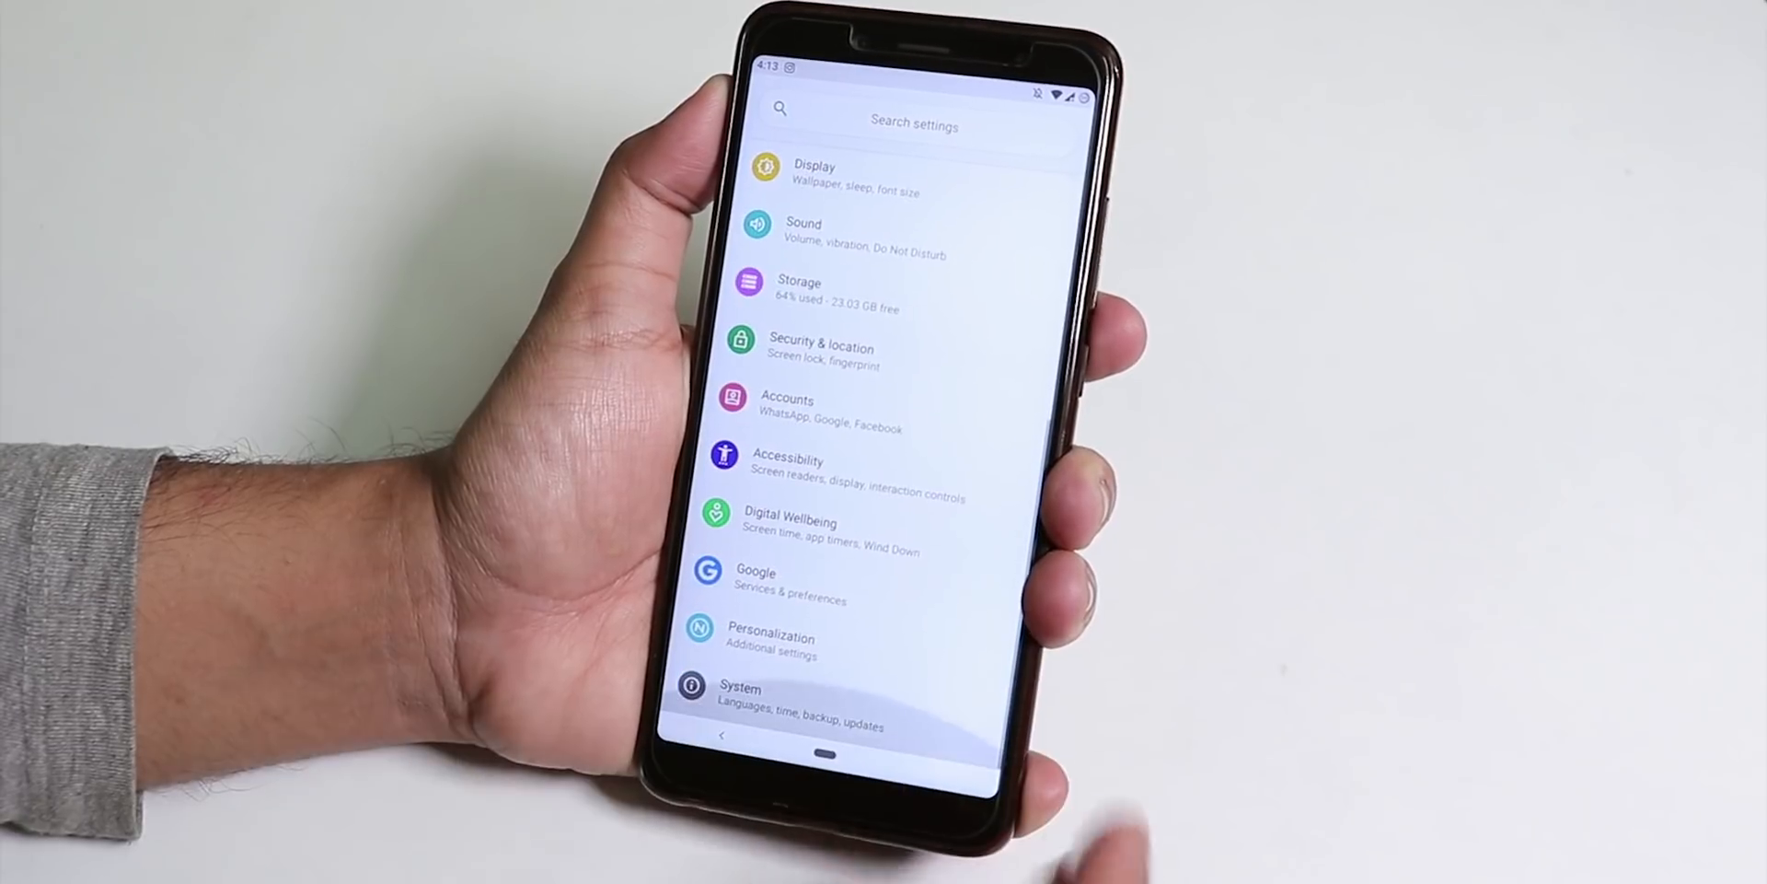
Step: Go into Personalization and bring up the Statusbar icon toggles
{"action": "left_click", "coordinate": [771, 639]}
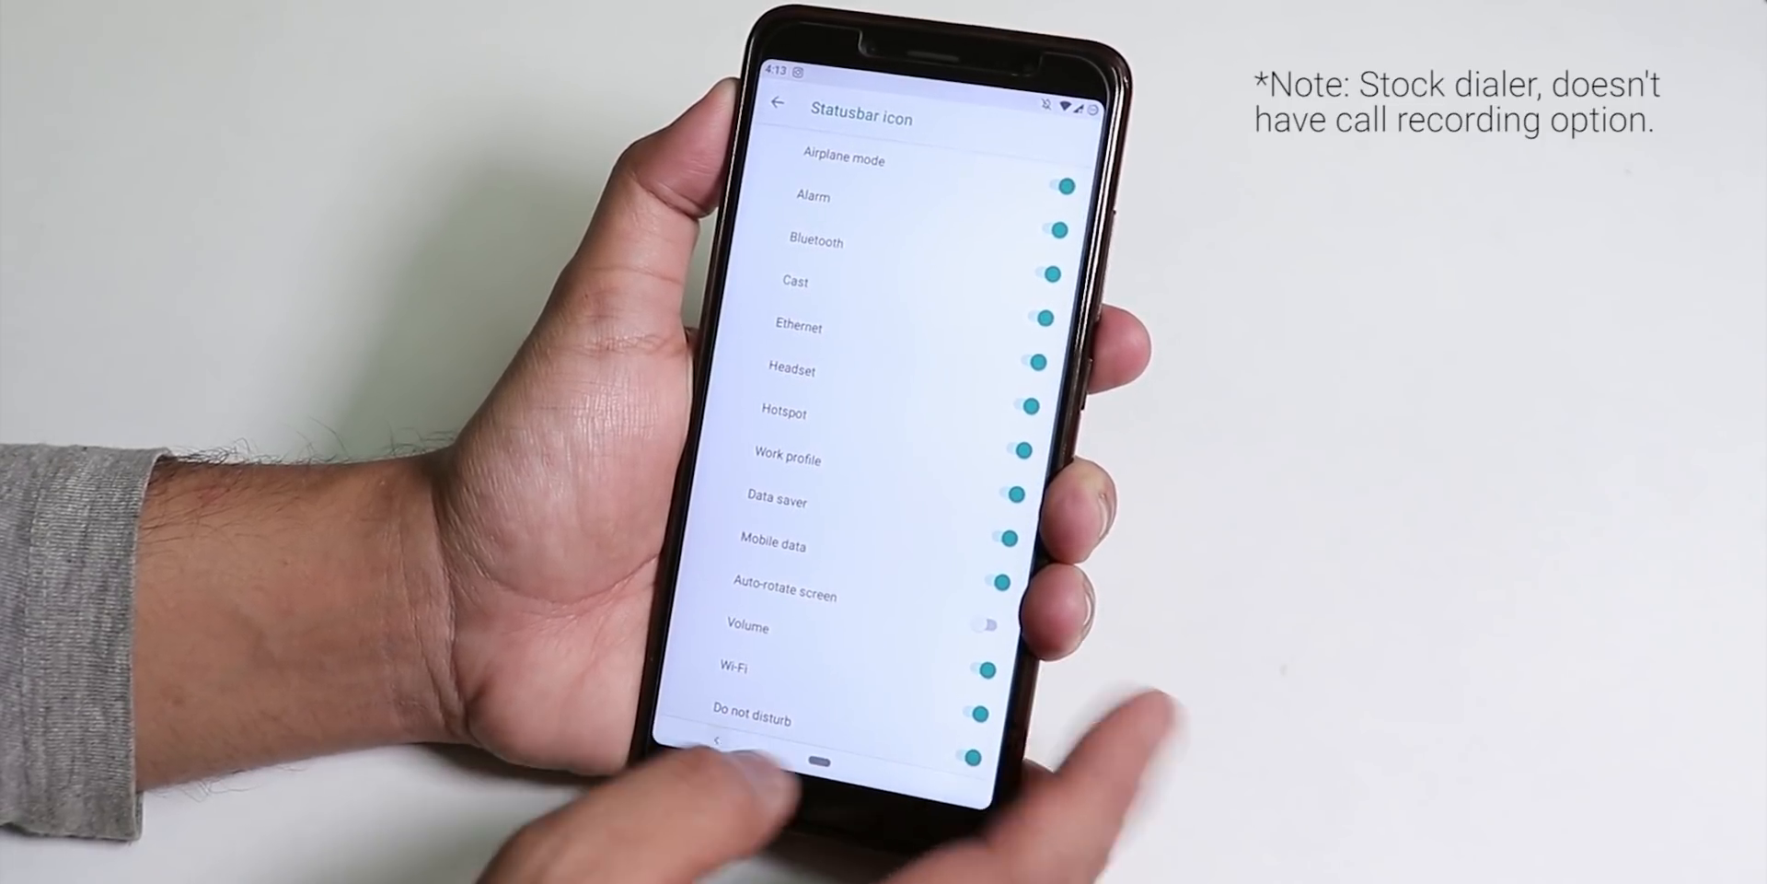
{"action": "left_click", "coordinate": [778, 105]}
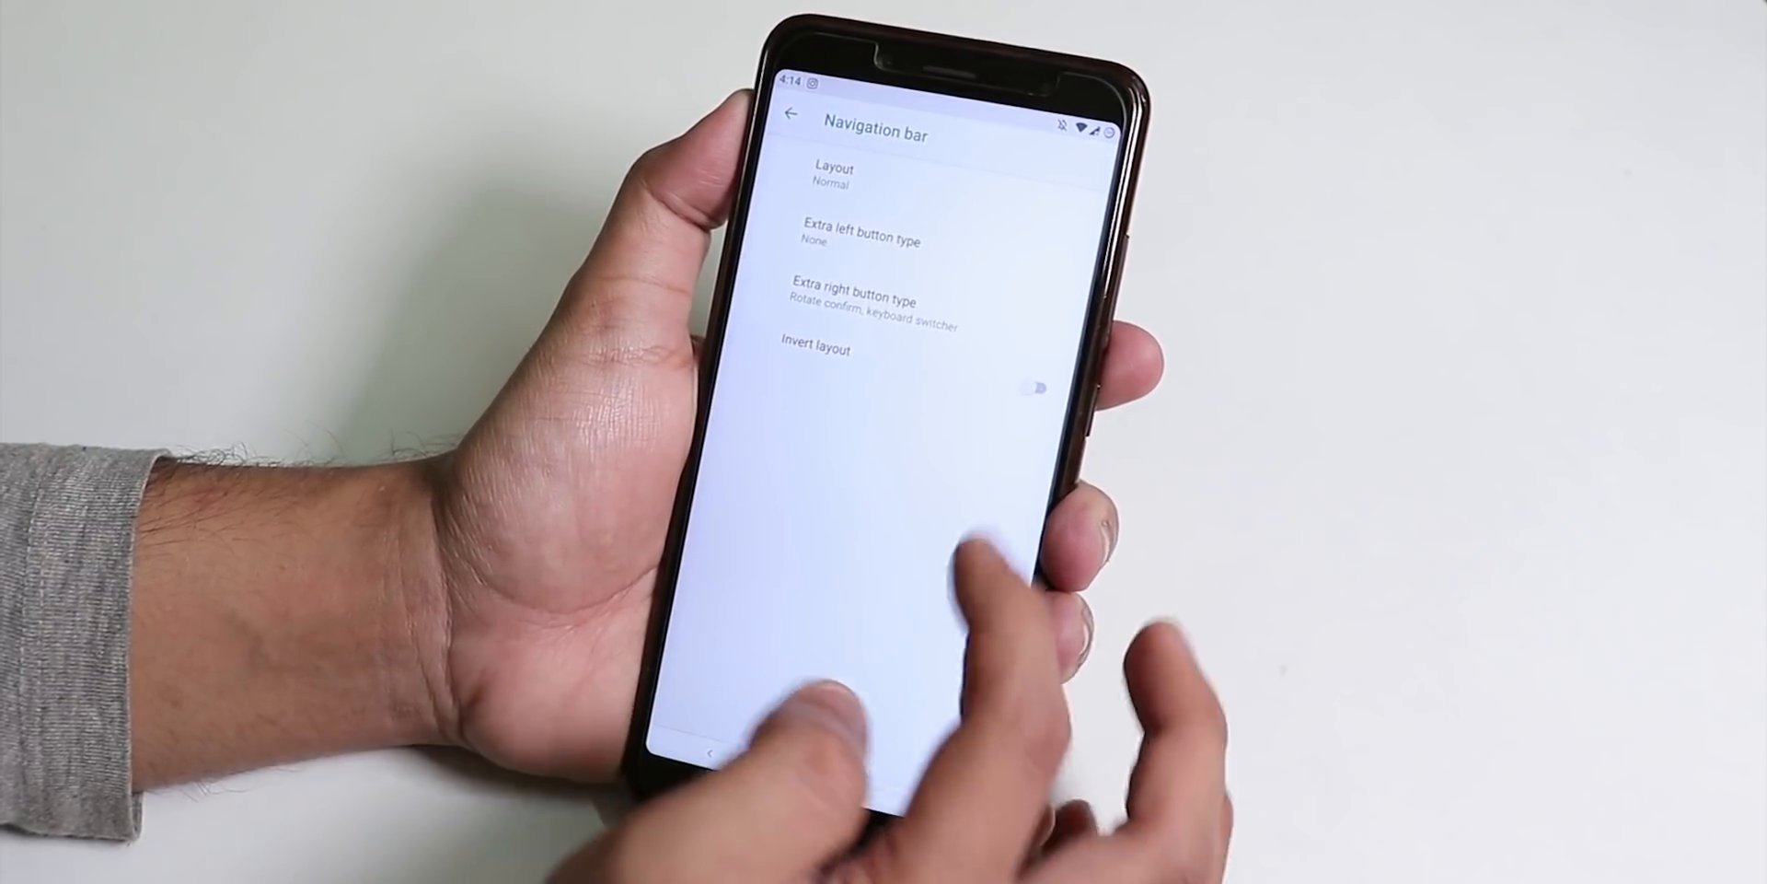
Step: Switch on Invert layout so the navigation bar buttons are reversed
{"action": "left_click", "coordinate": [1025, 387]}
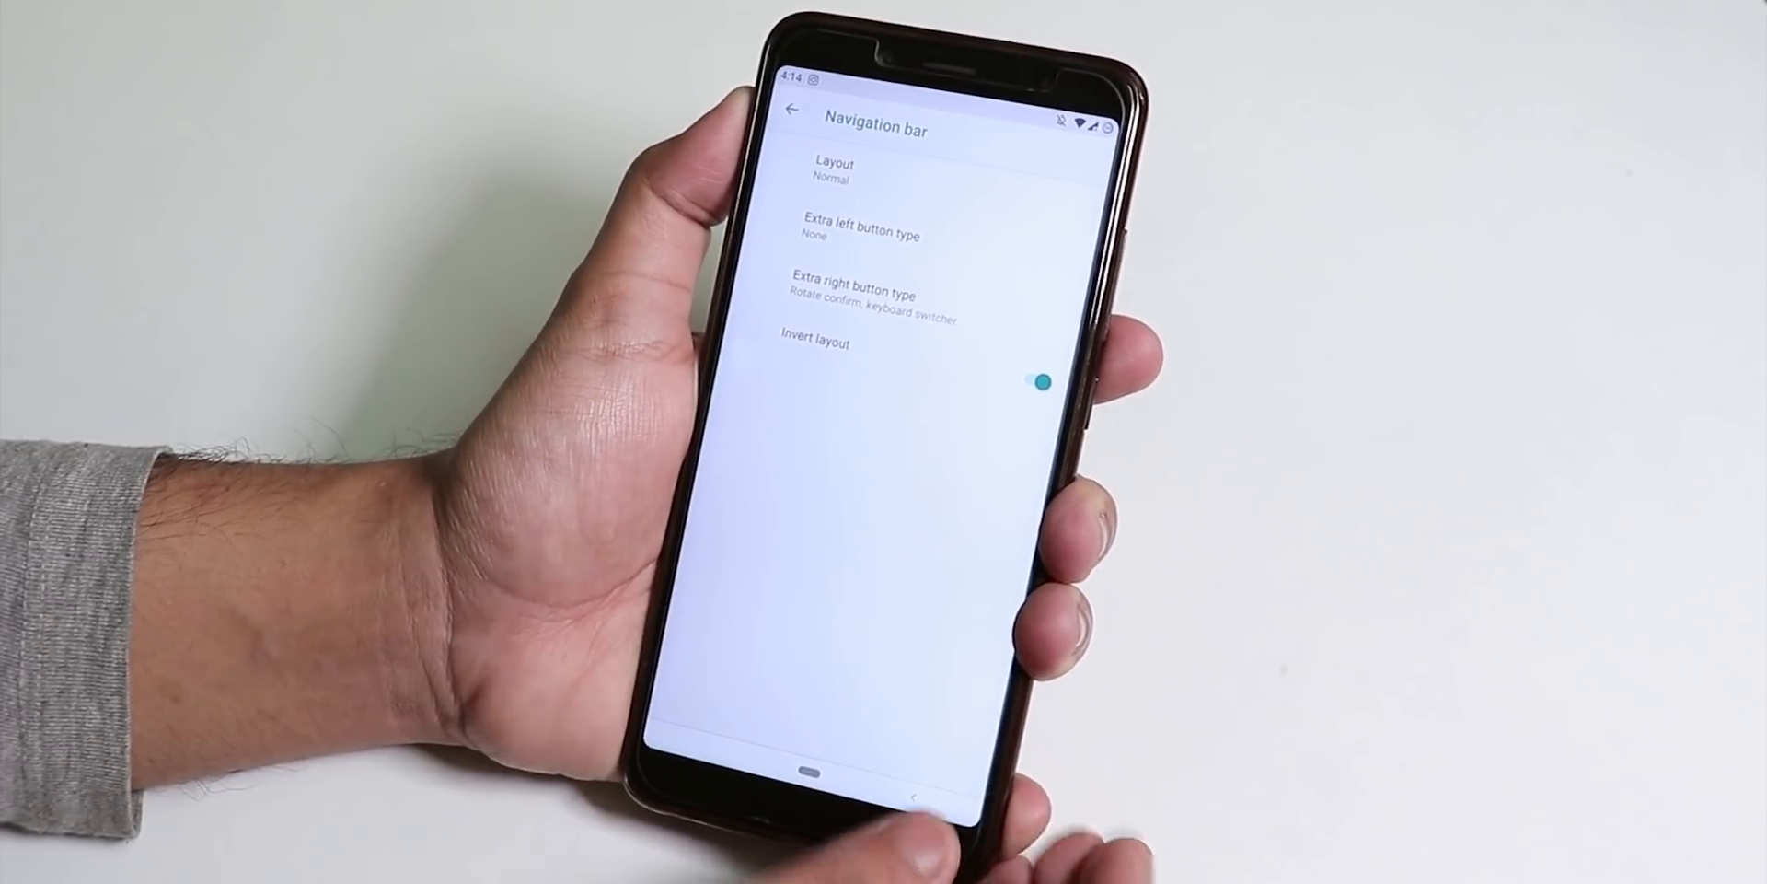
{"action": "left_click", "coordinate": [1037, 375]}
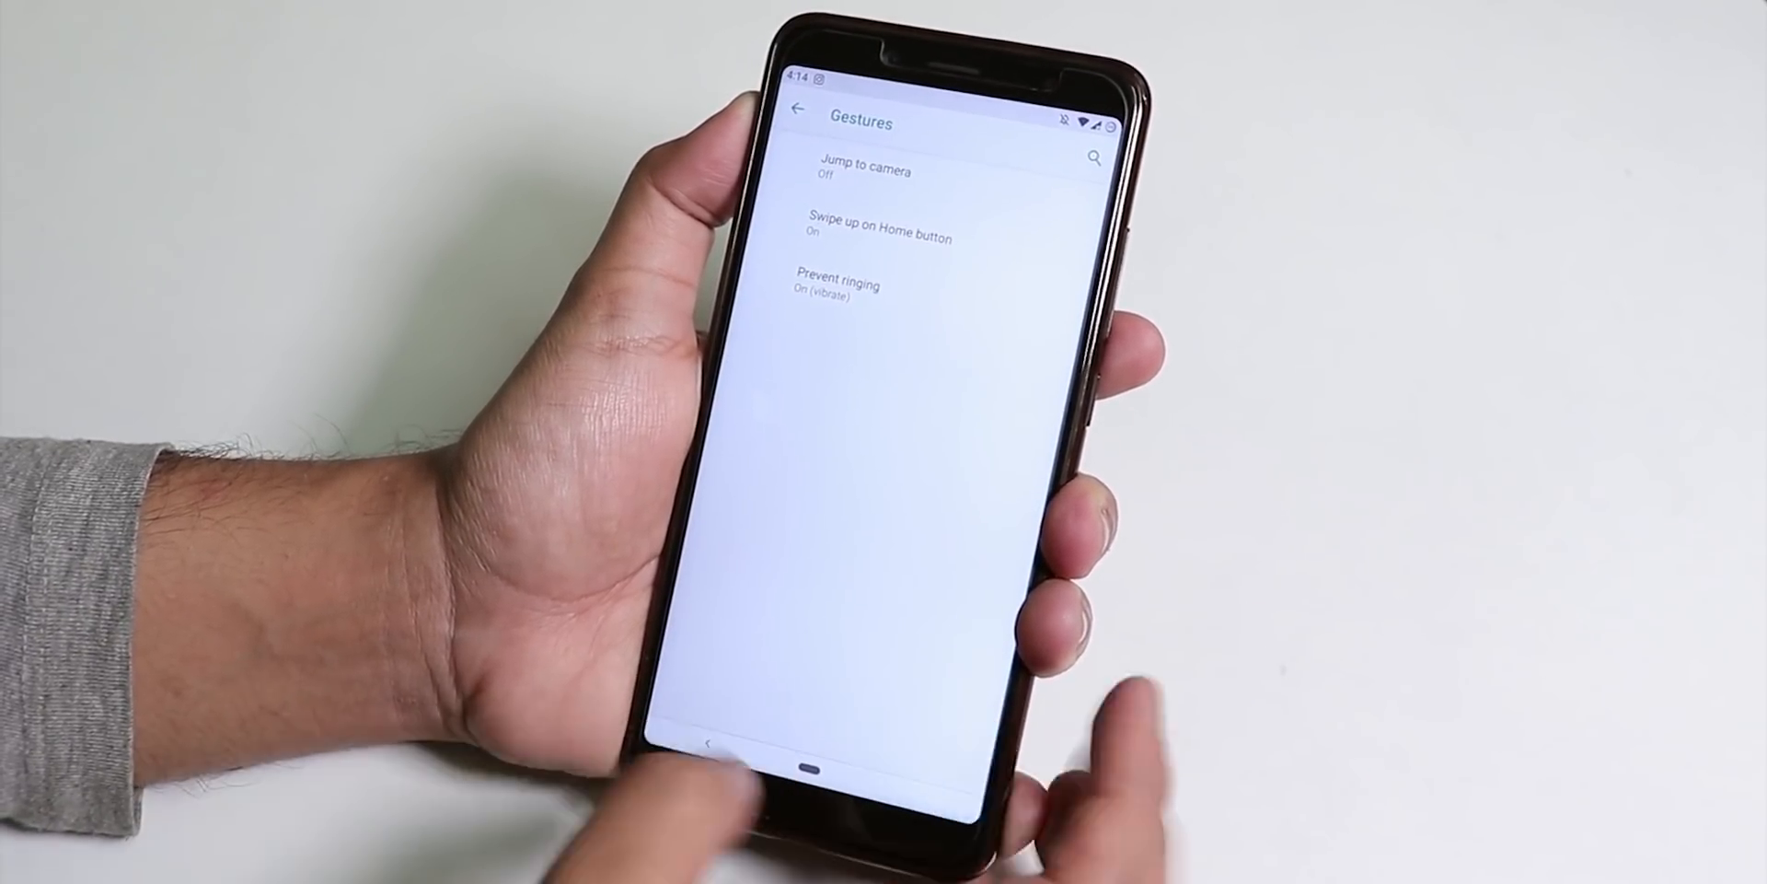
Step: Browse the Gestures page with AOSP gestures, power-button torch and double tap to sleep
{"action": "scroll", "scroll_direction": "up", "scroll_amount": 3}
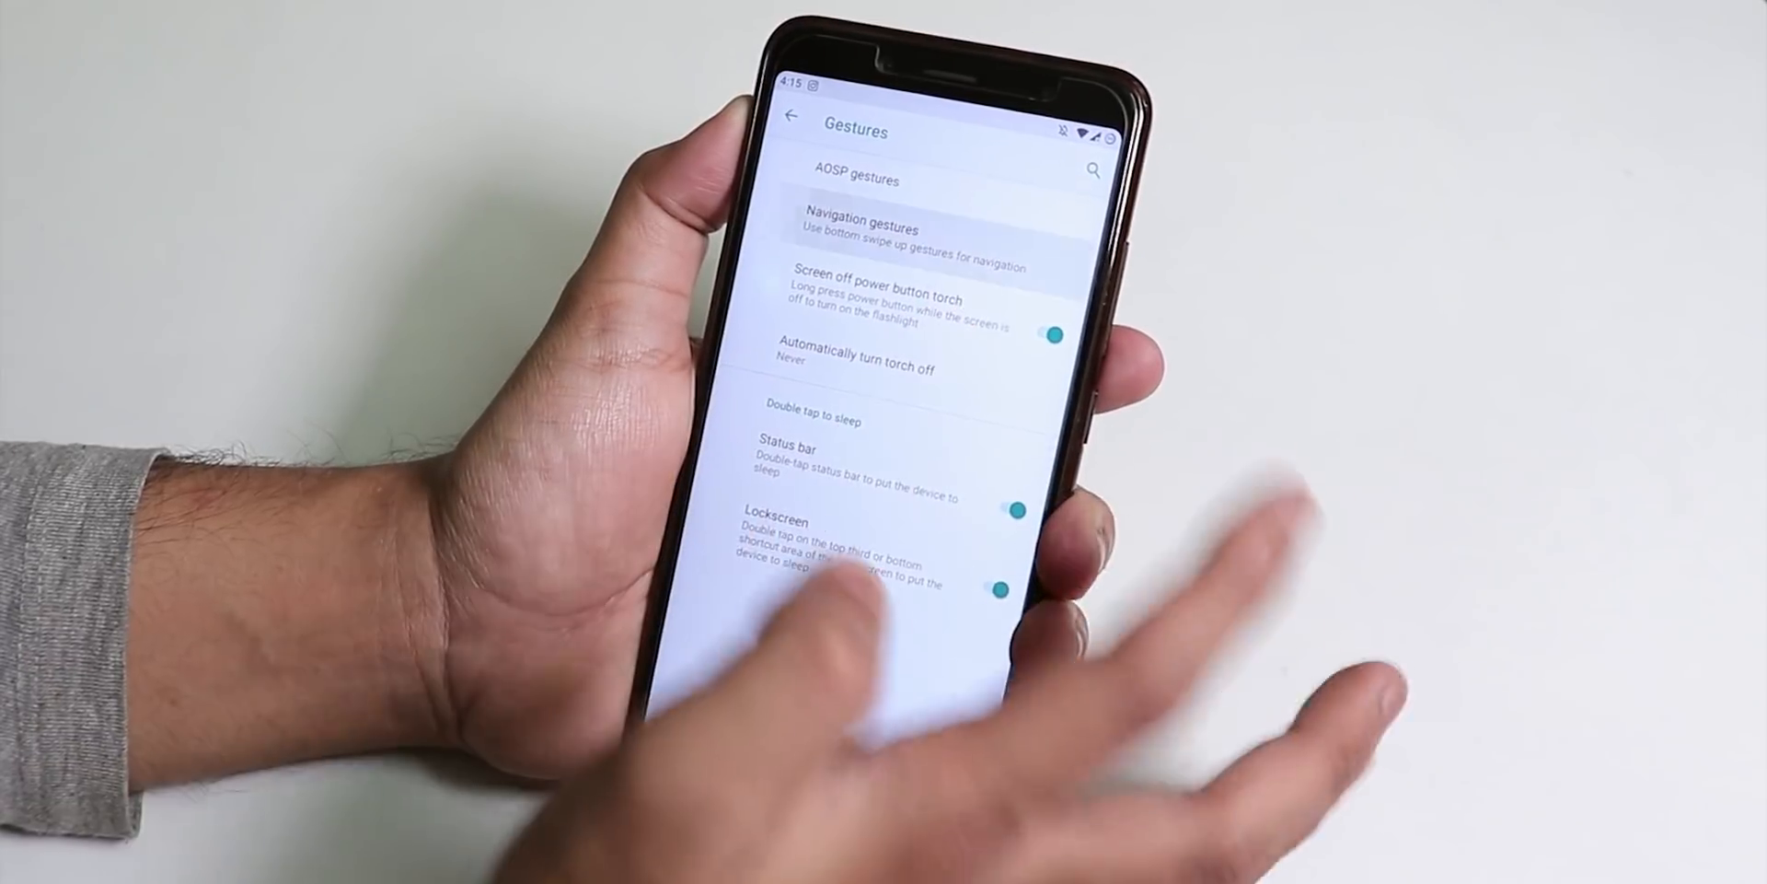
{"action": "left_click", "coordinate": [861, 235]}
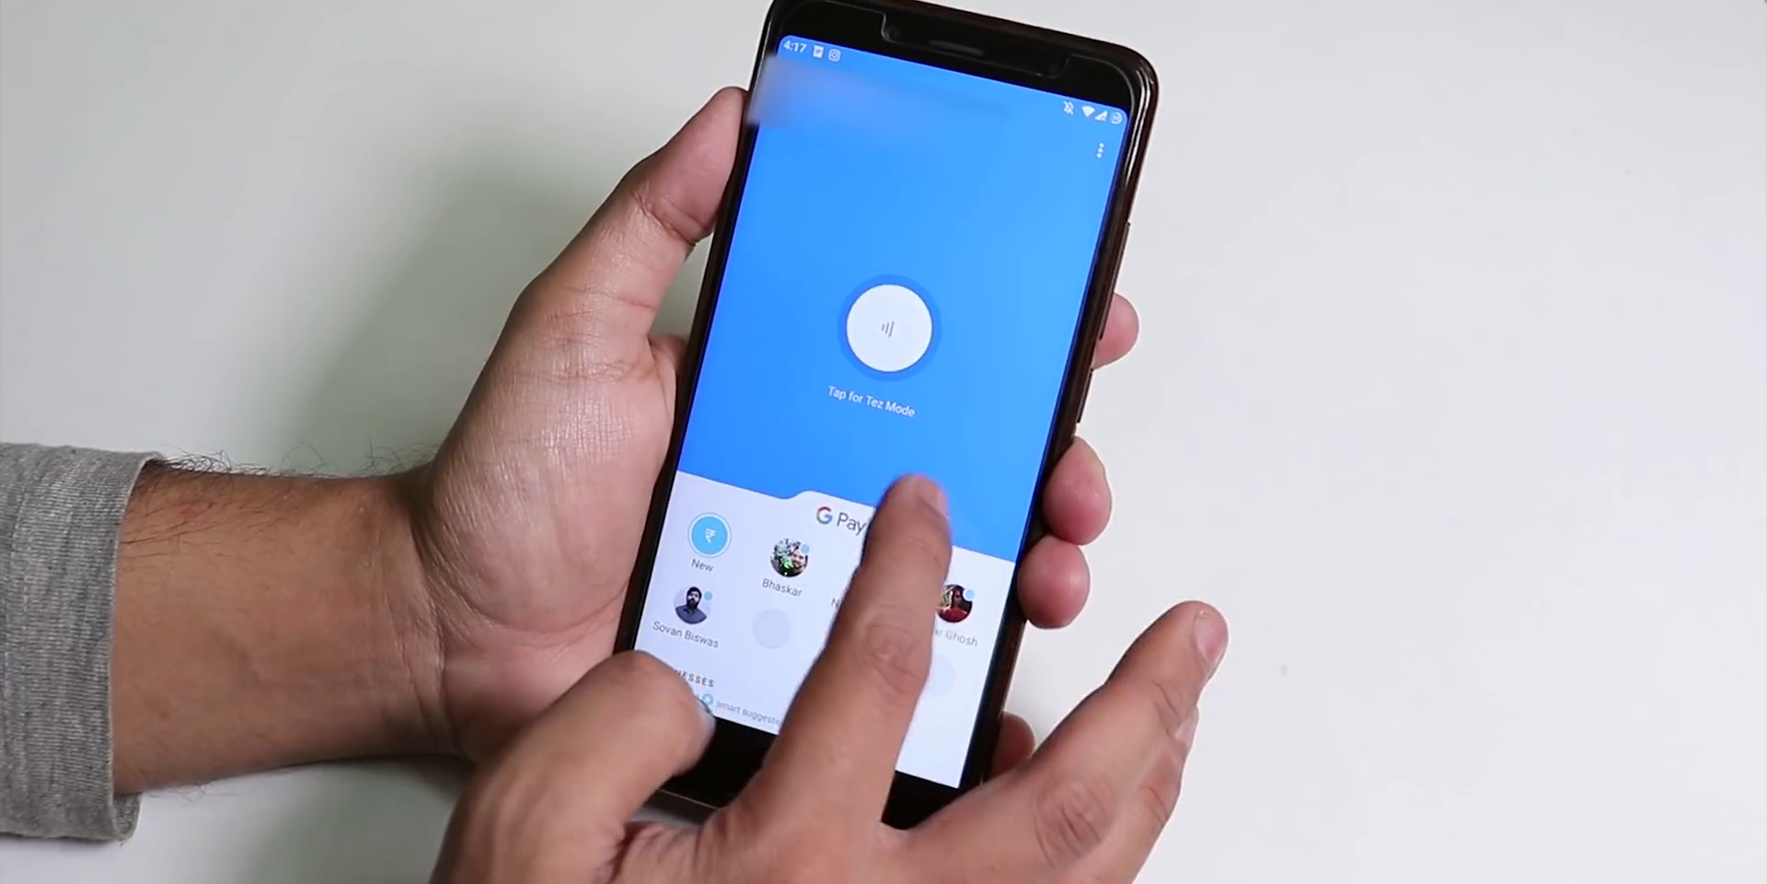
Step: Scroll the Google Pay home screen down to Promotions, All transactions and Check balance
{"action": "scroll", "scroll_direction": "up", "scroll_amount": 3}
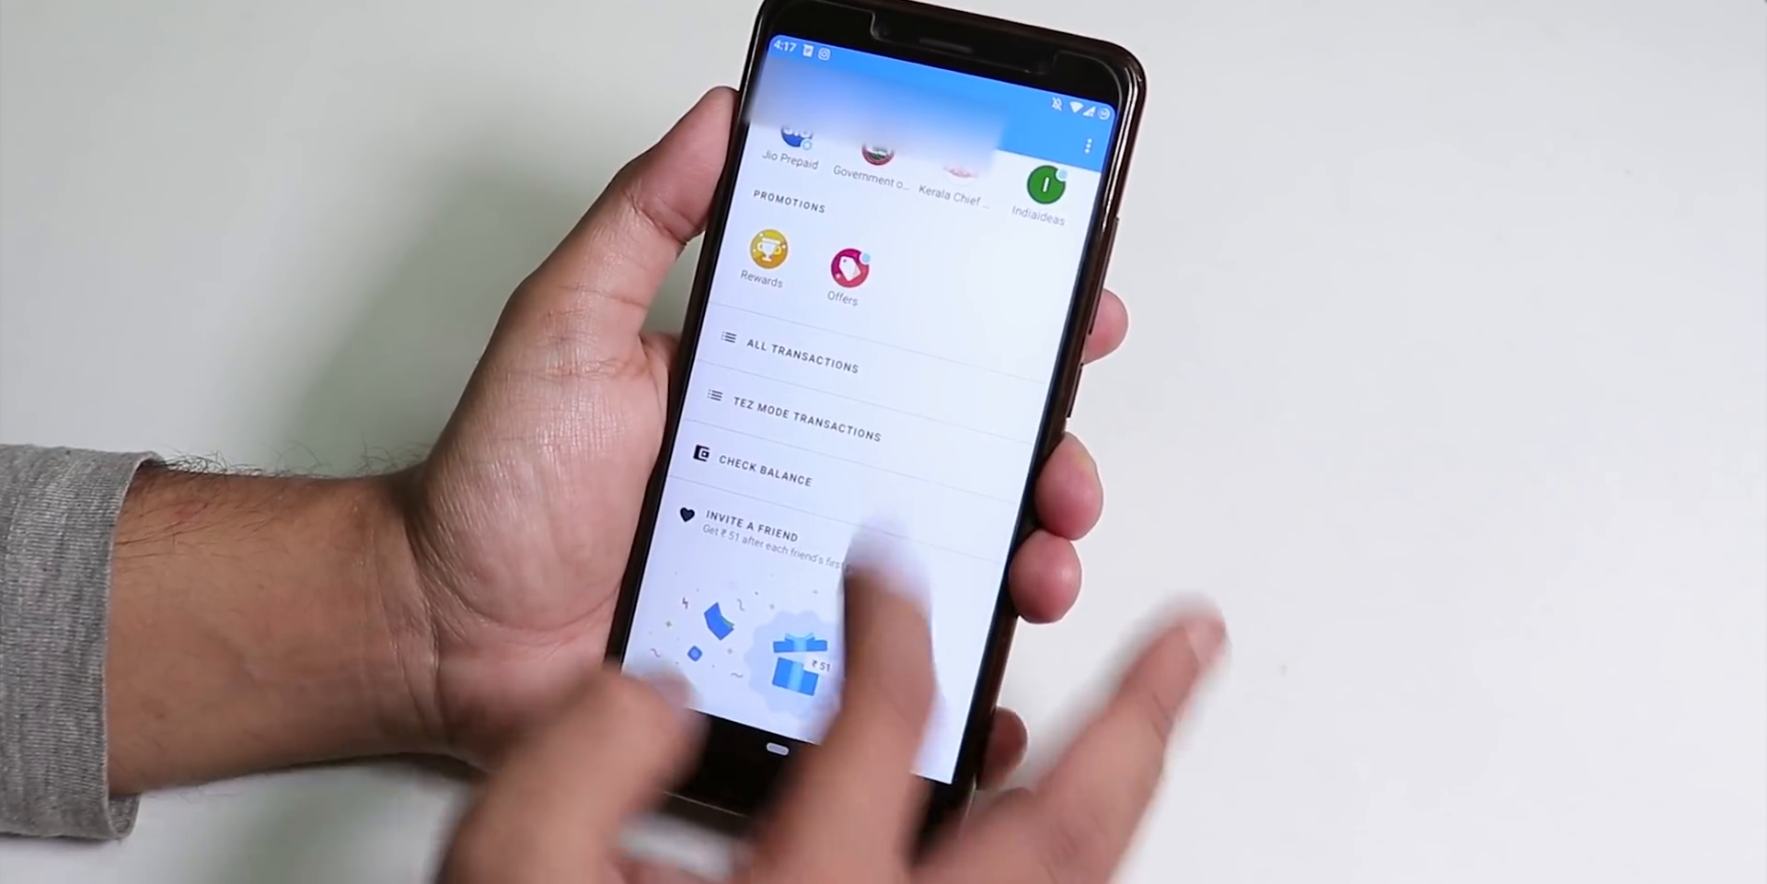